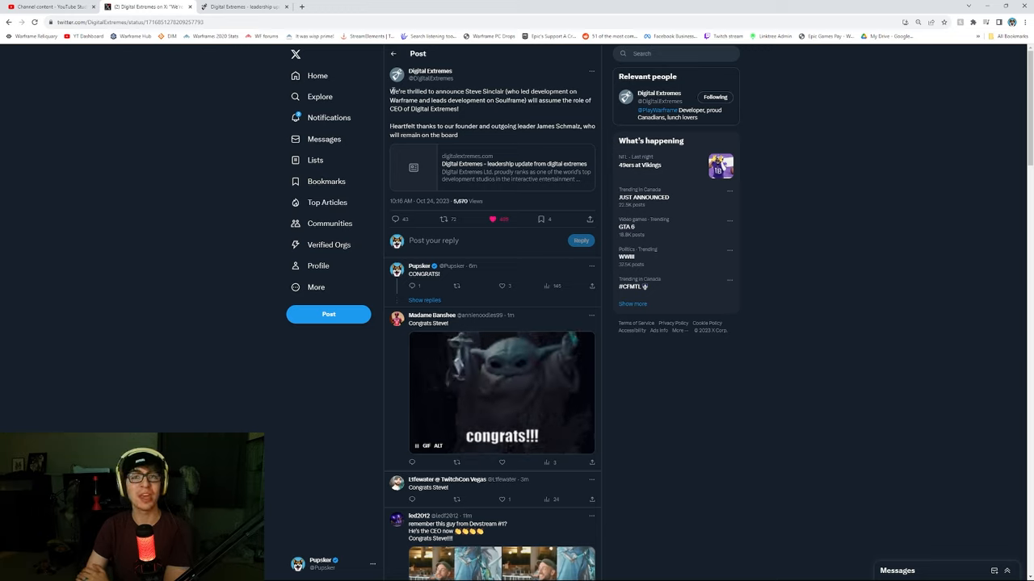
# Step: Browse the congratulatory replies beneath the CEO announcement post
pyautogui.moveTo(390, 90); pyautogui.dragTo(482, 91)
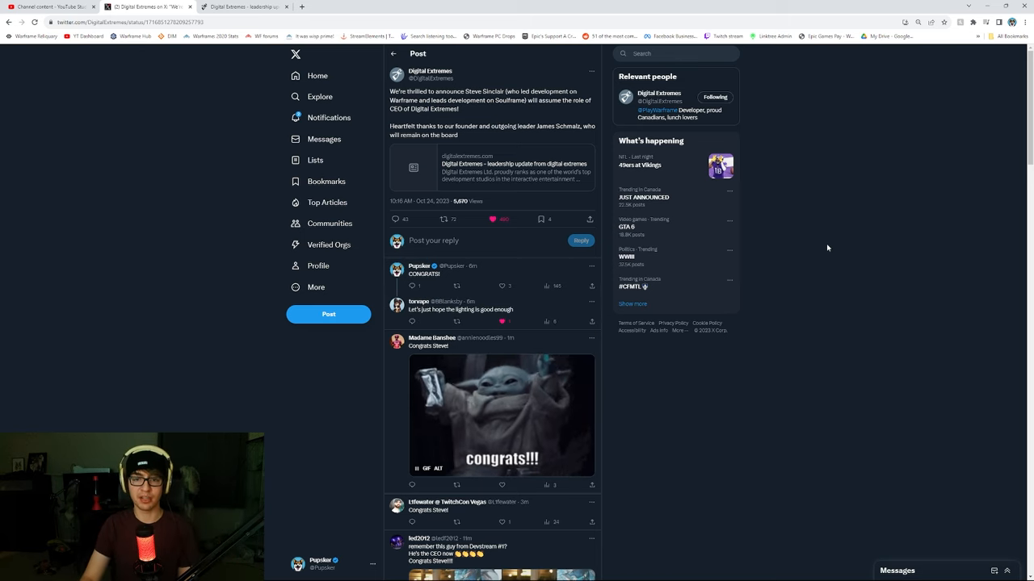
pyautogui.scroll(-3)
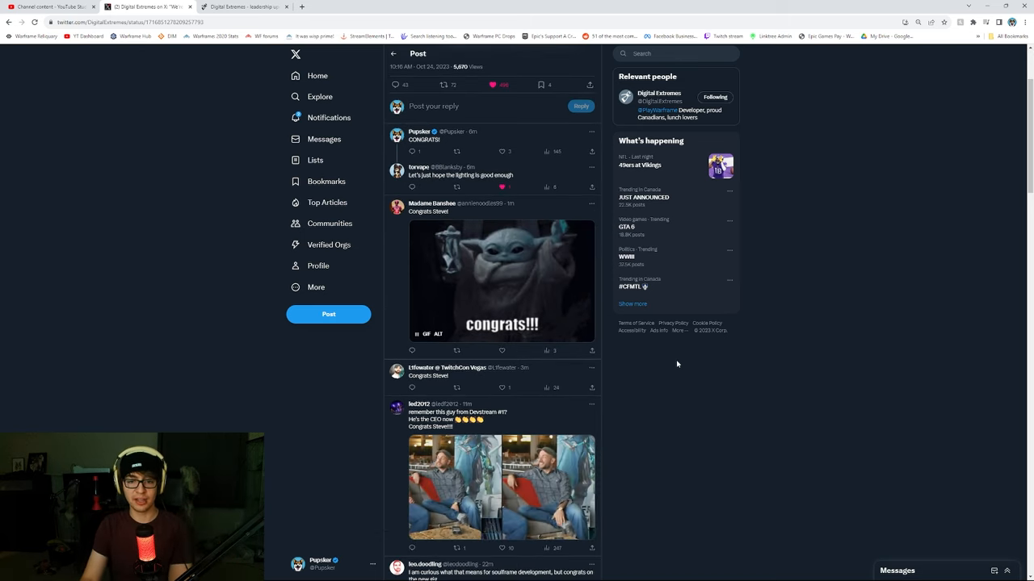
pyautogui.scroll(-3)
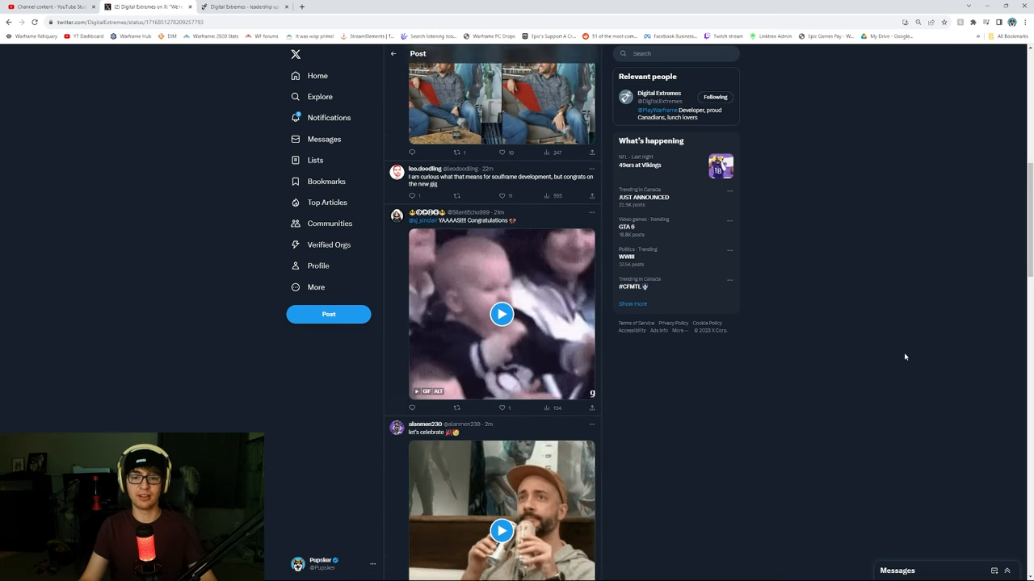
pyautogui.scroll(-3)
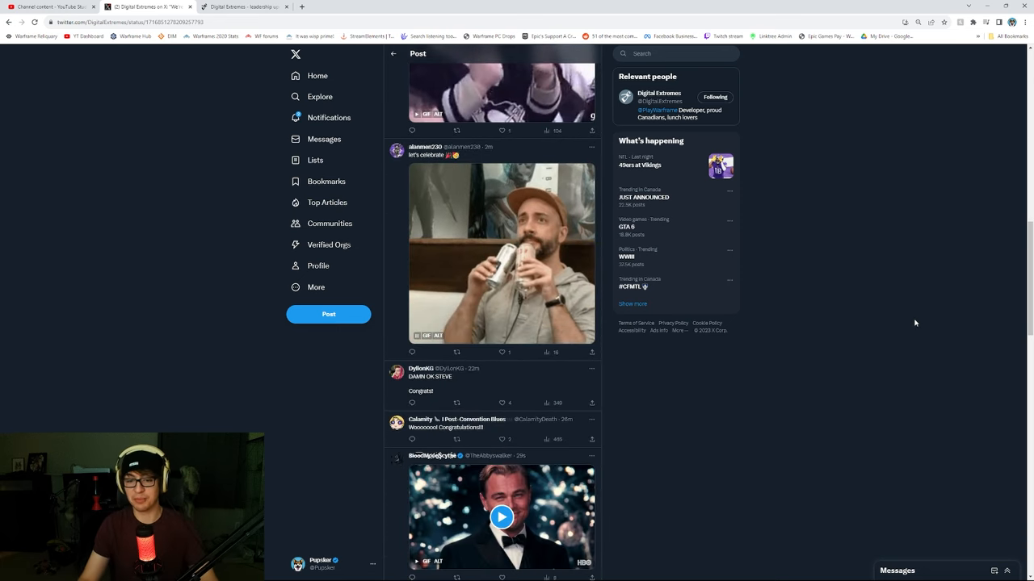
pyautogui.scroll(-3)
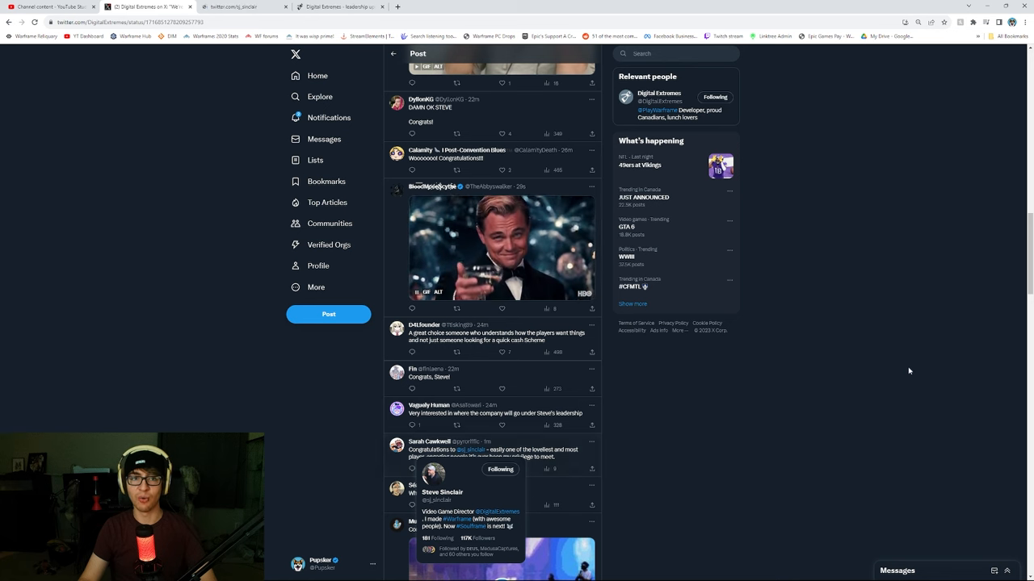
pyautogui.click(442, 492)
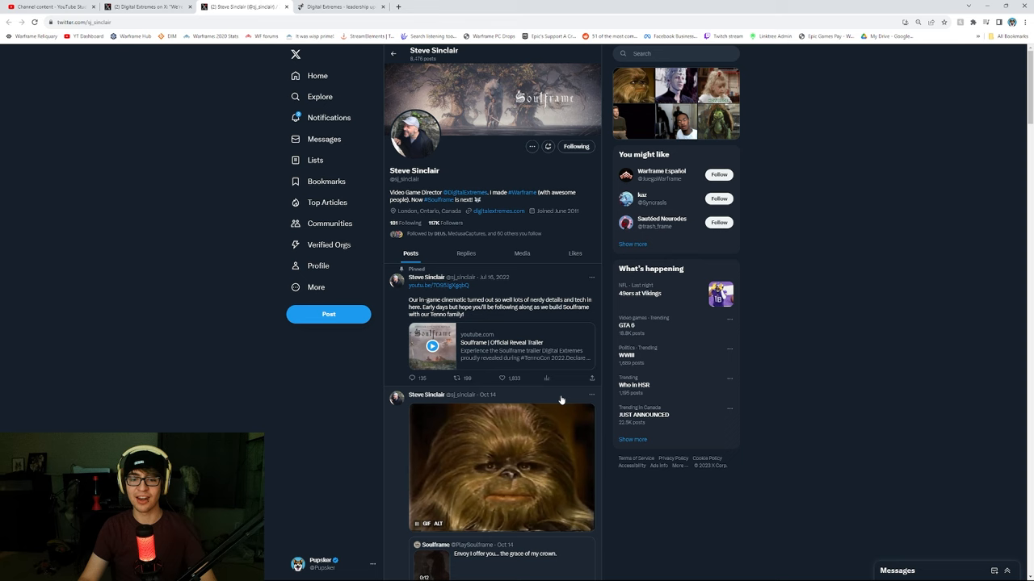
pyautogui.scroll(-3)
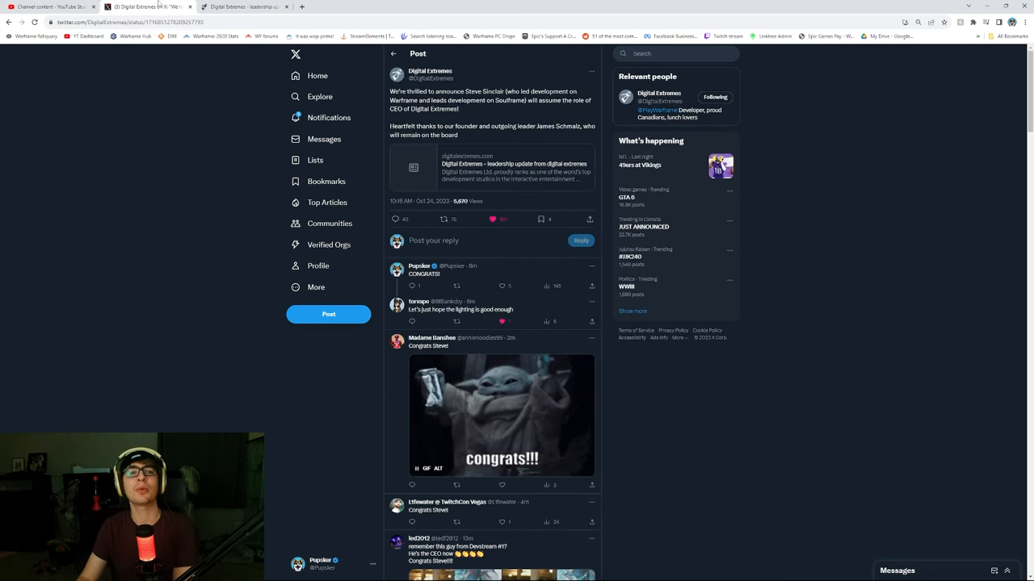
# Step: Read the leadership update article on Steve Sinclair's appointment as CEO
pyautogui.click(492, 168)
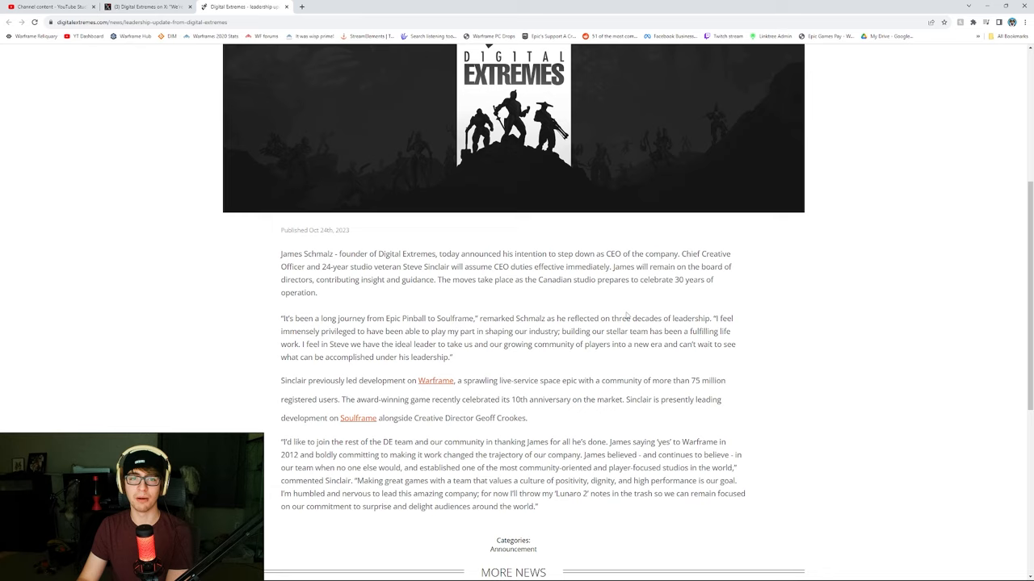
pyautogui.scroll(-3)
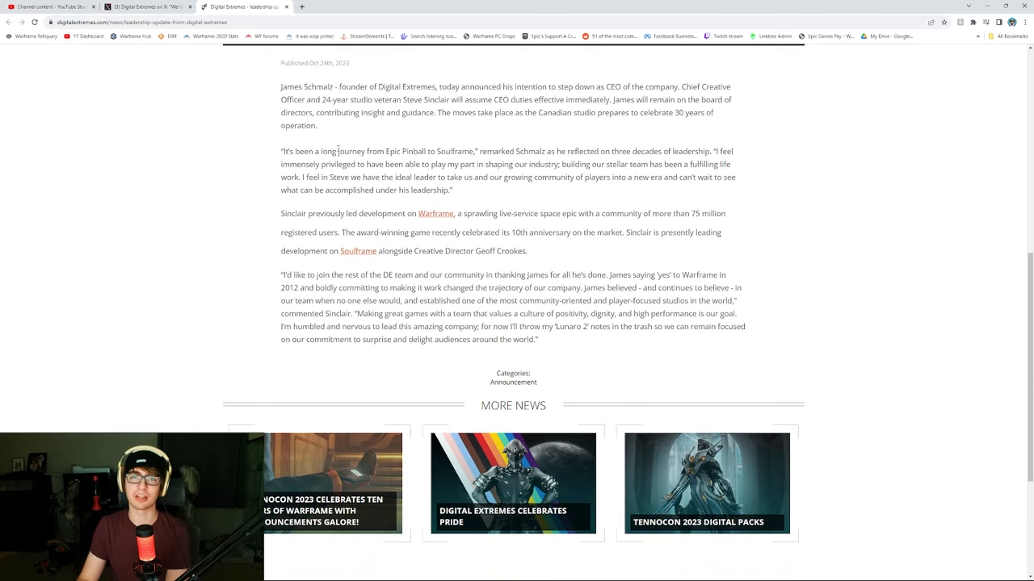
pyautogui.scroll(3)
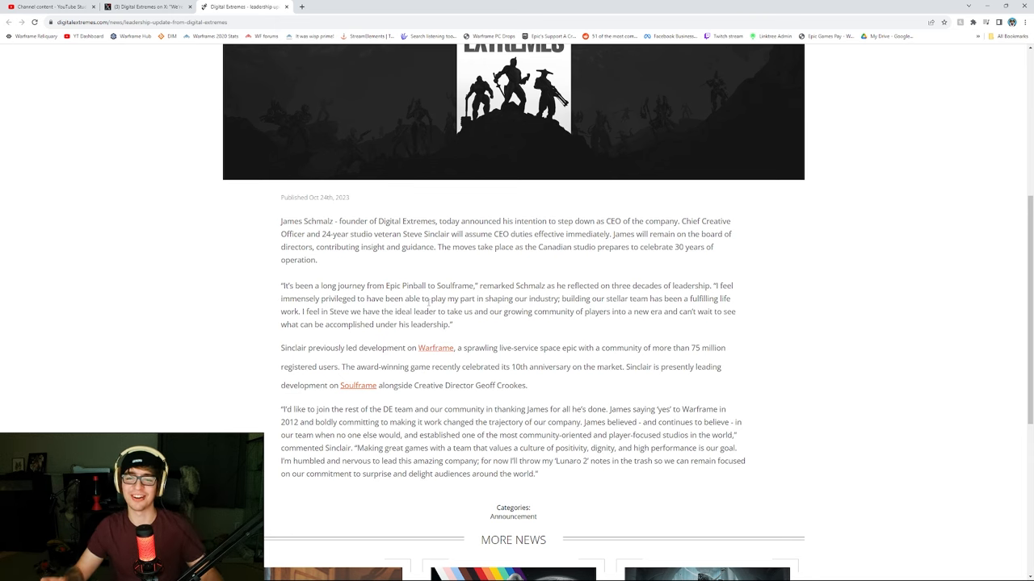
# Step: Highlight Sinclair's closing quote thanking James and review down to More News
pyautogui.moveTo(479, 409); pyautogui.dragTo(537, 475)
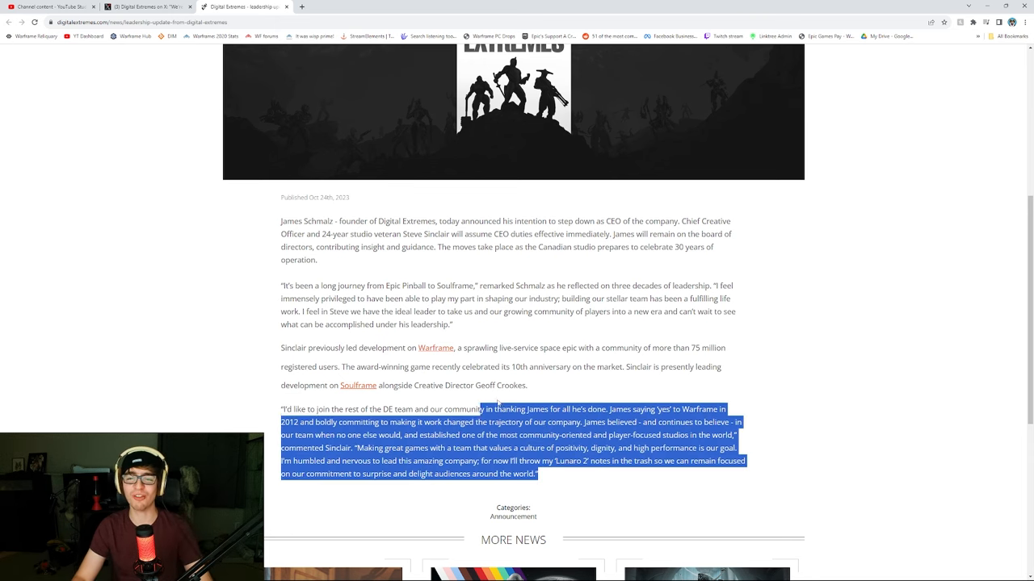
pyautogui.scroll(-3)
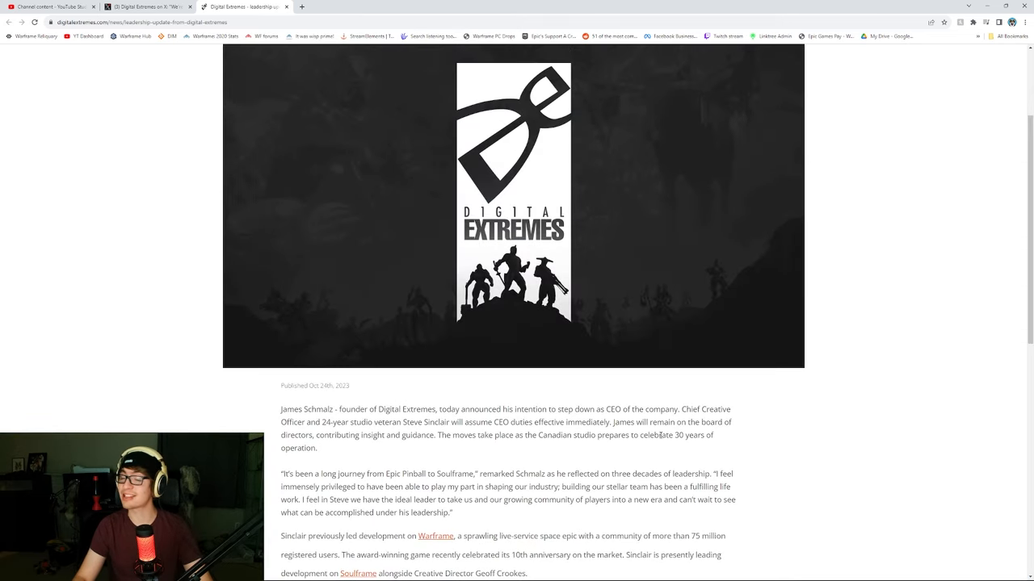
pyautogui.scroll(-3)
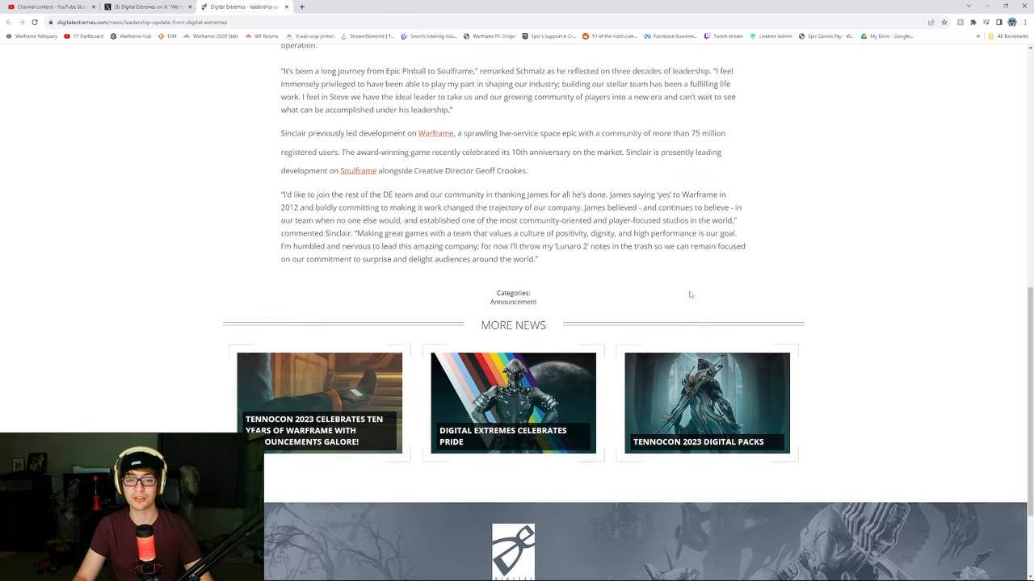
pyautogui.scroll(3)
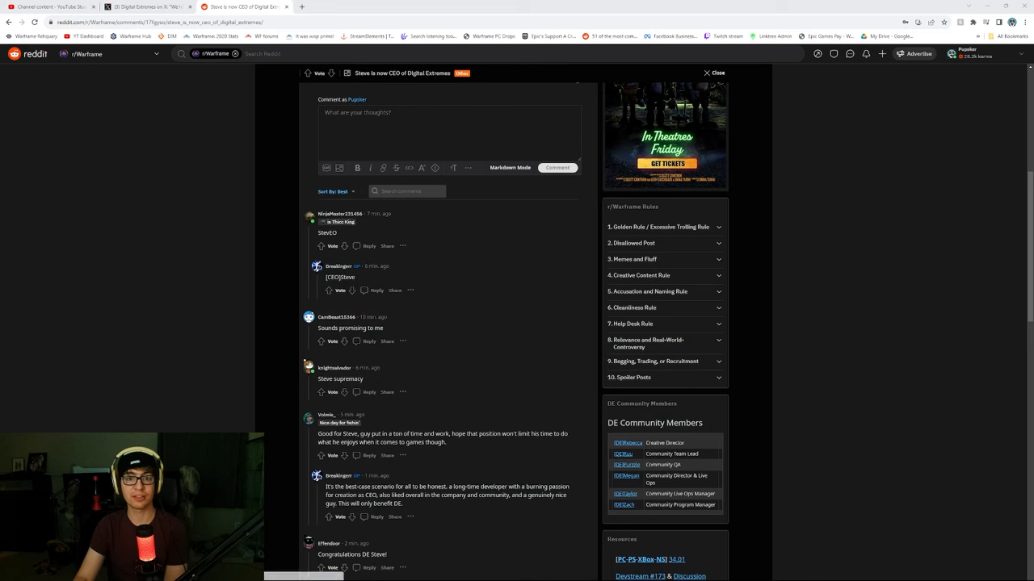
# Step: Read the r/Warframe thread's post and comments, then return to the X announcement
pyautogui.scroll(3)
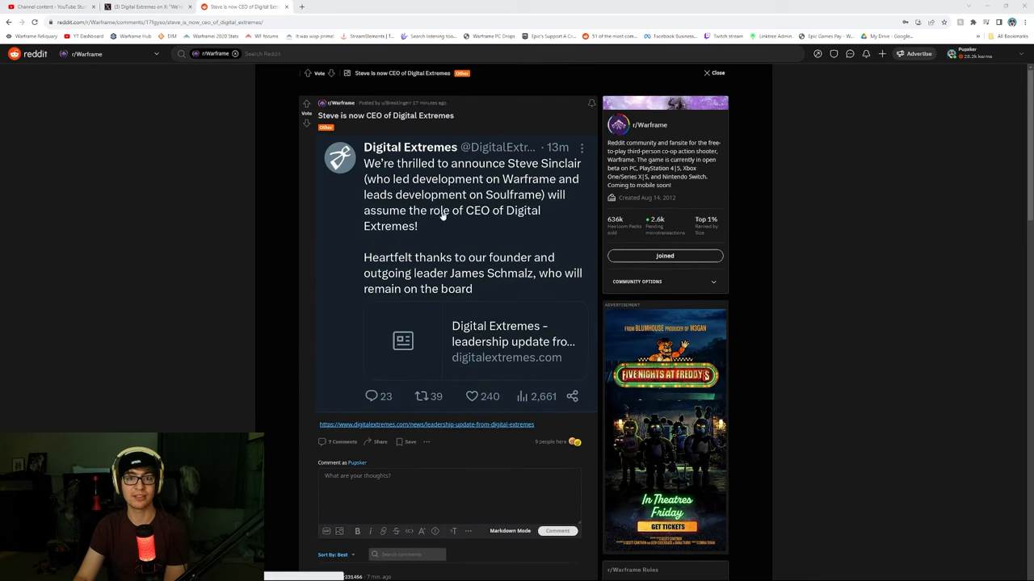
pyautogui.scroll(-3)
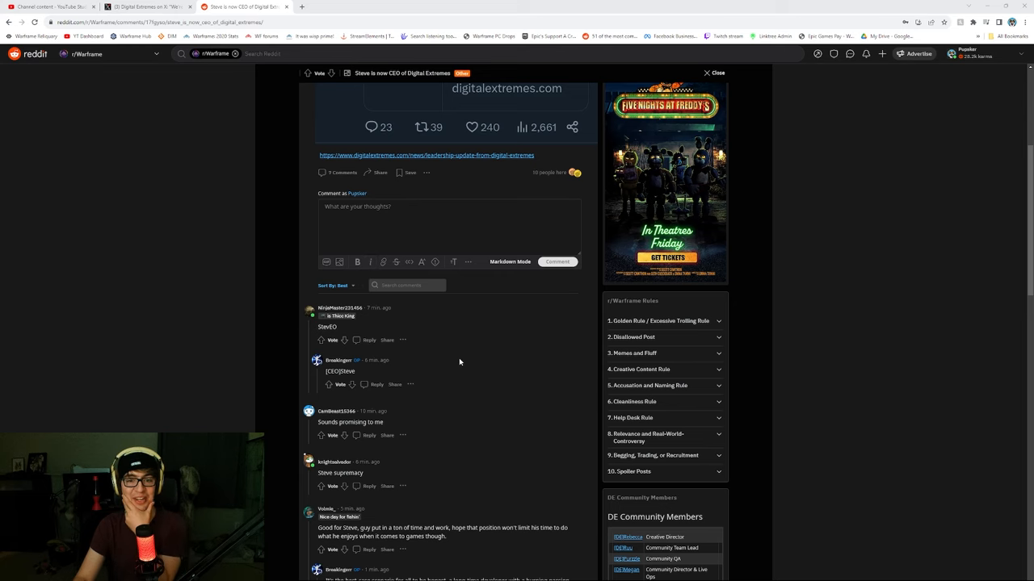
pyautogui.scroll(-3)
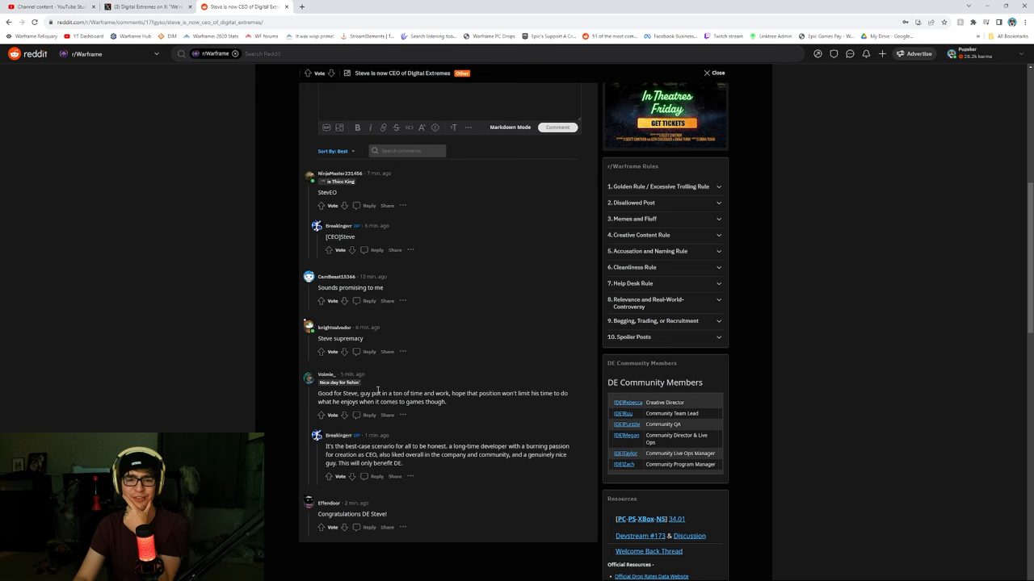
pyautogui.scroll(3)
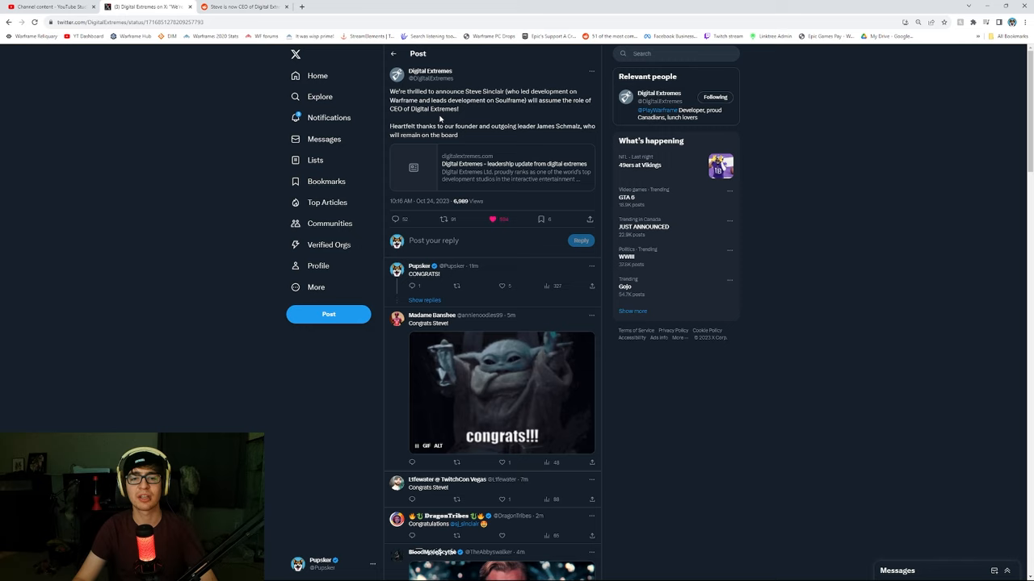
pyautogui.rightClick(468, 204)
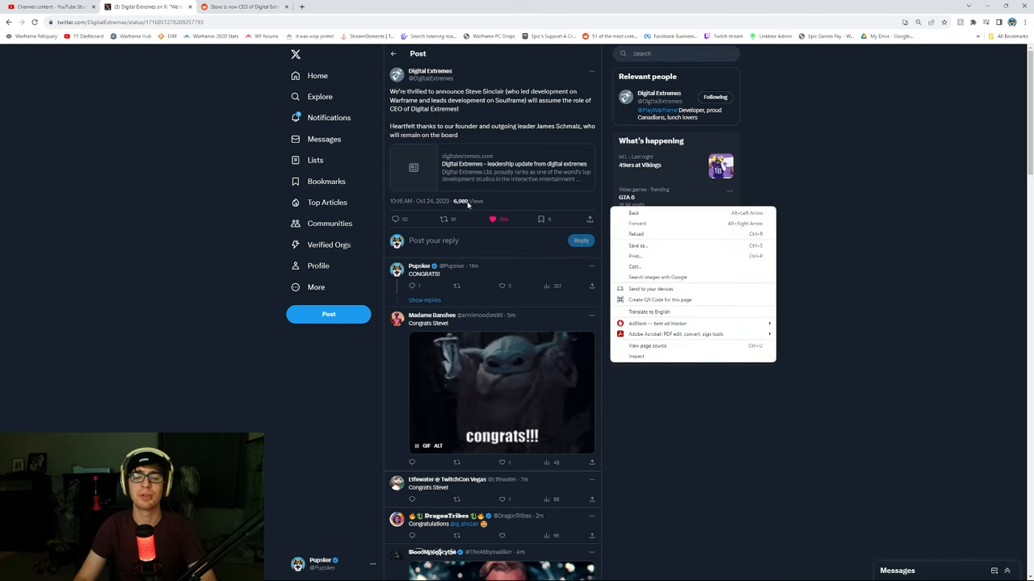